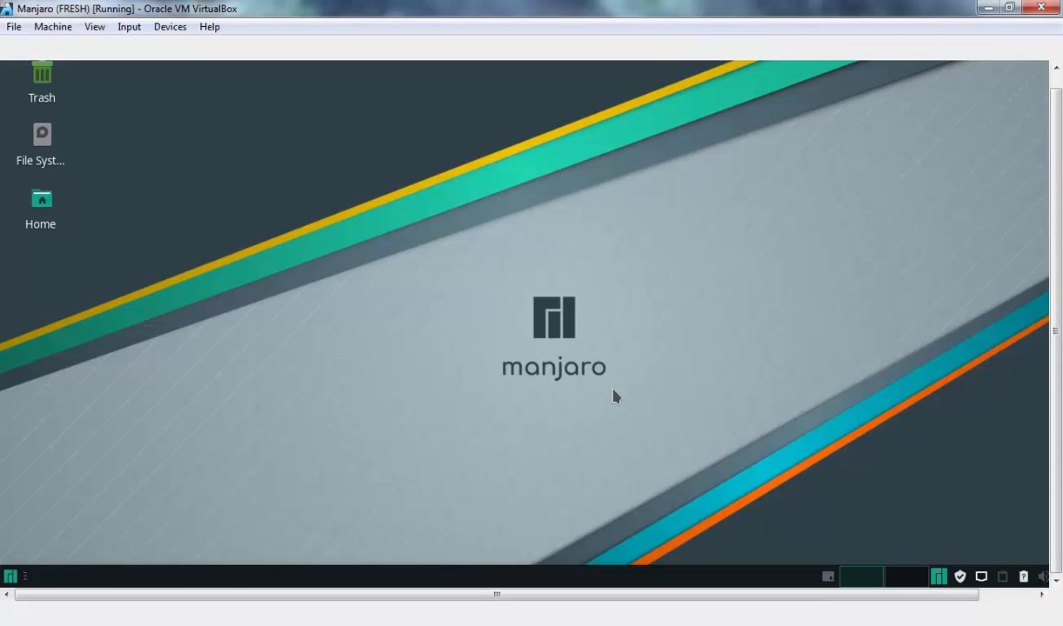
mouse_move(402, 240)
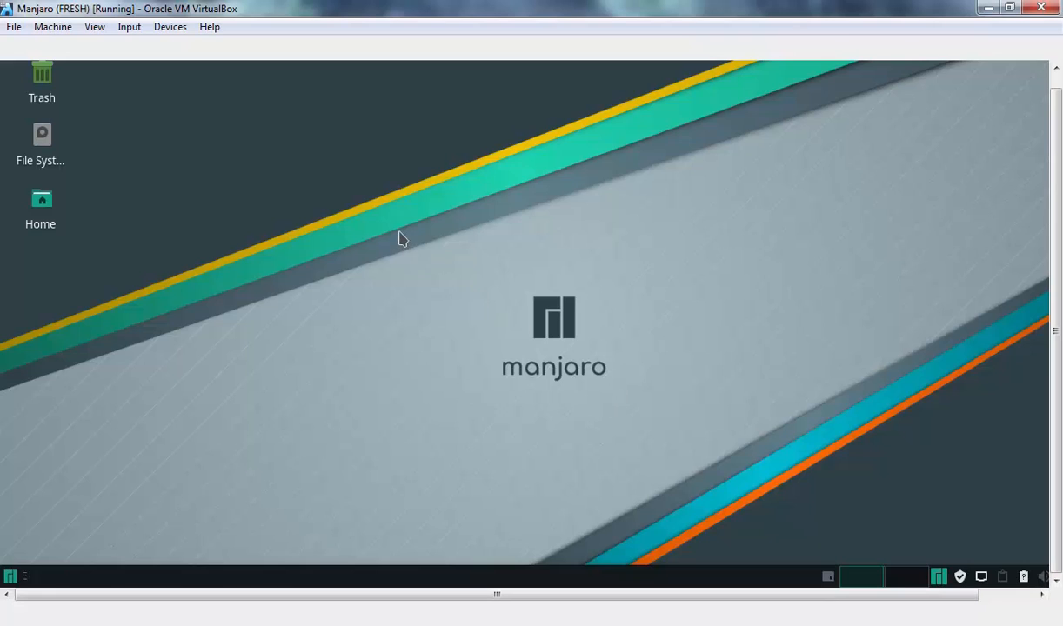
mouse_move(461, 393)
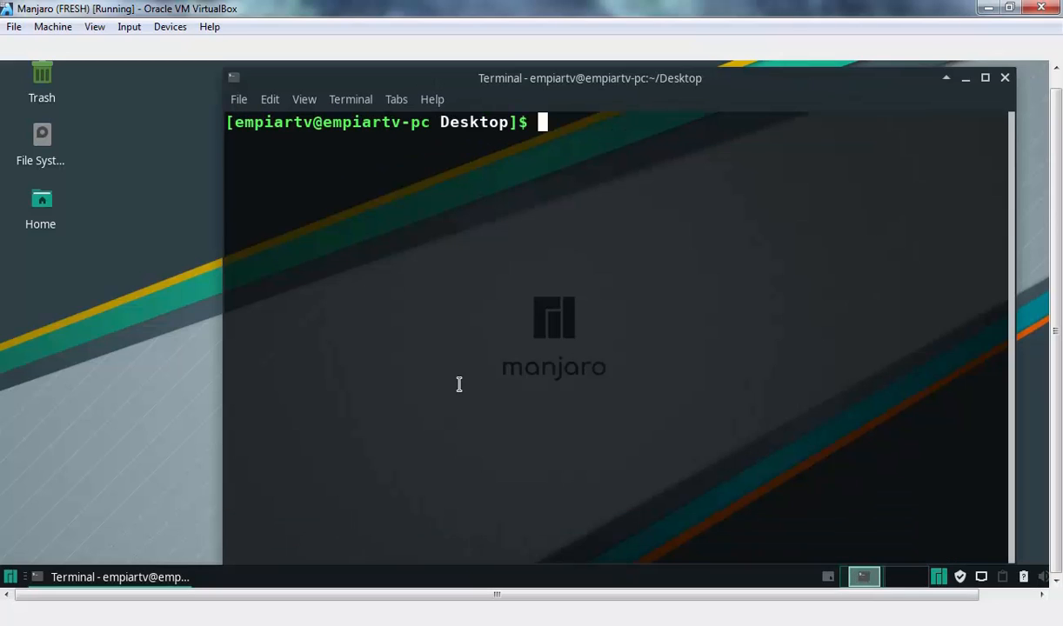
- Run sudo pacman -S virtualbox-guest-utils from the home directory and confirm with y
type("cd")
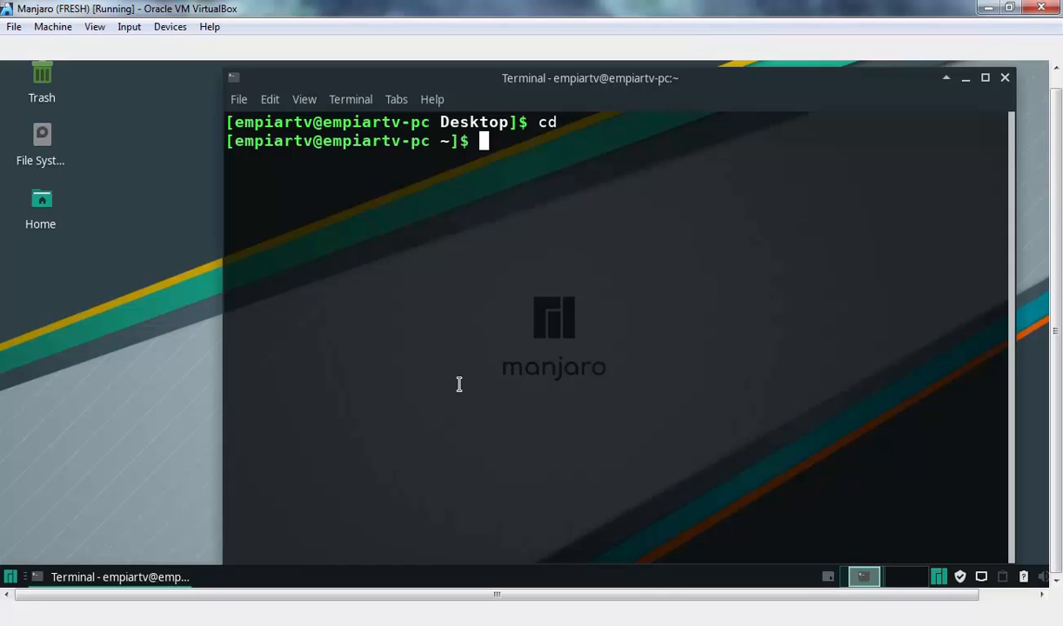
type("sudo pacman -S virtualb")
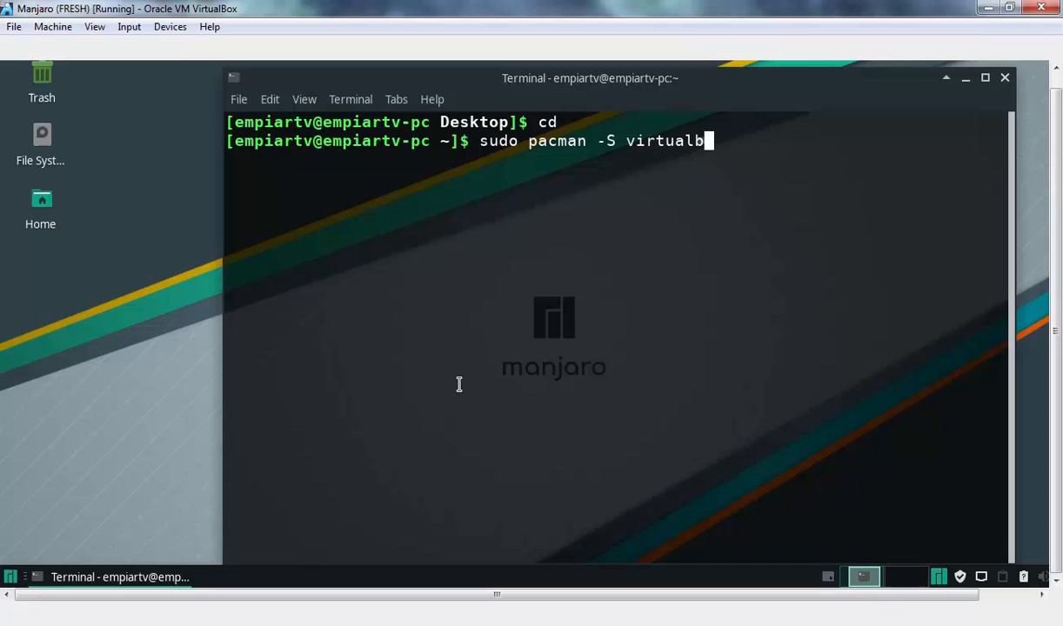
type("ox-guest-utils")
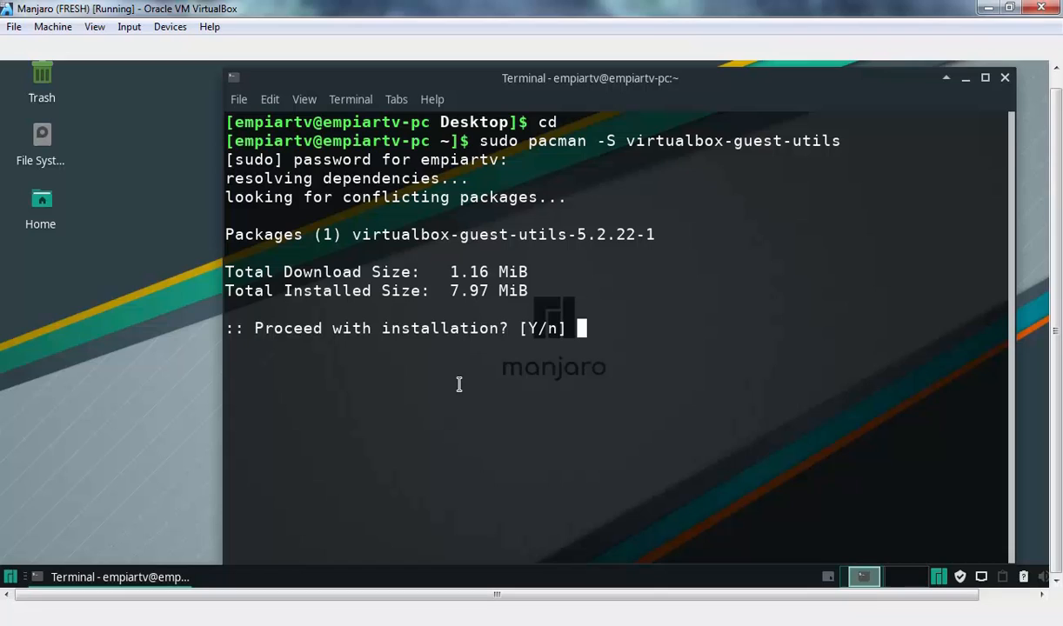
type("y")
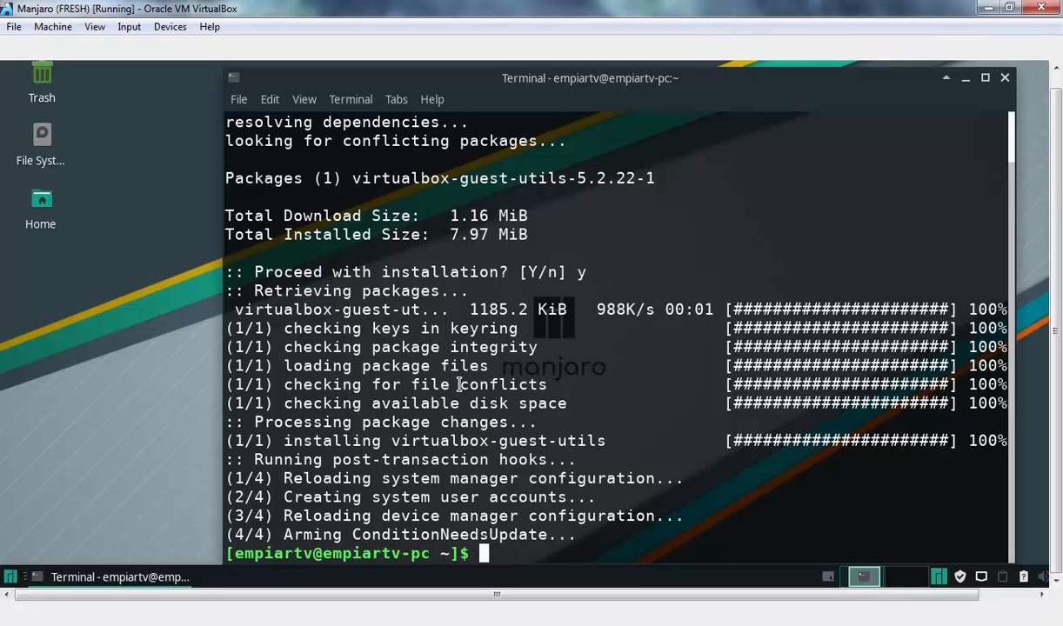
- Reboot the Manjaro guest from the terminal
type("rebo")
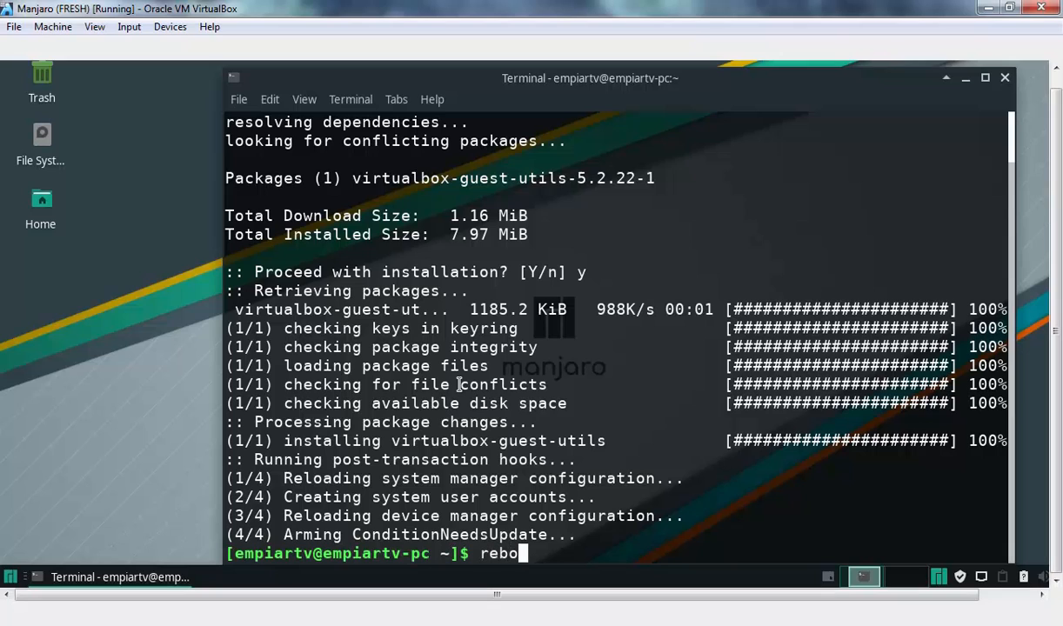
type("ot")
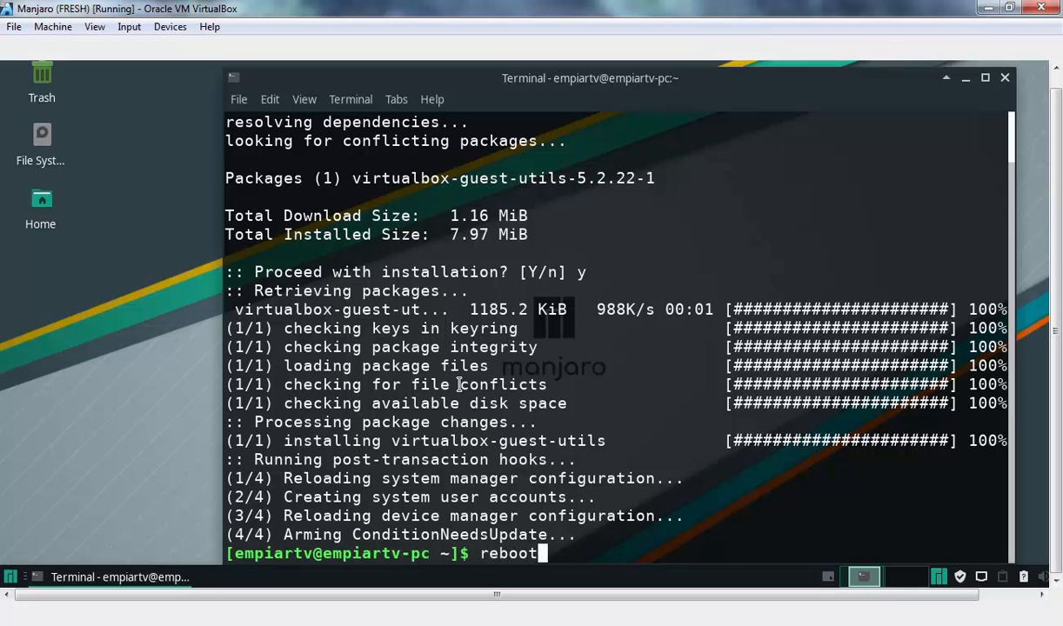
key("Return")
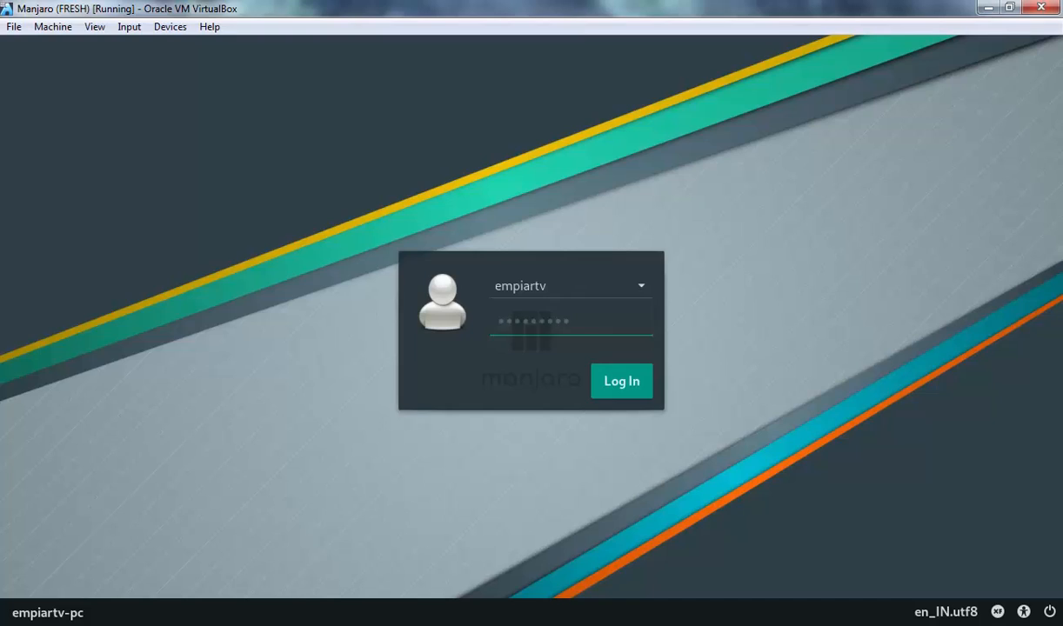
- Log In to the guest account from the Manjaro login screen
left_click(621, 381)
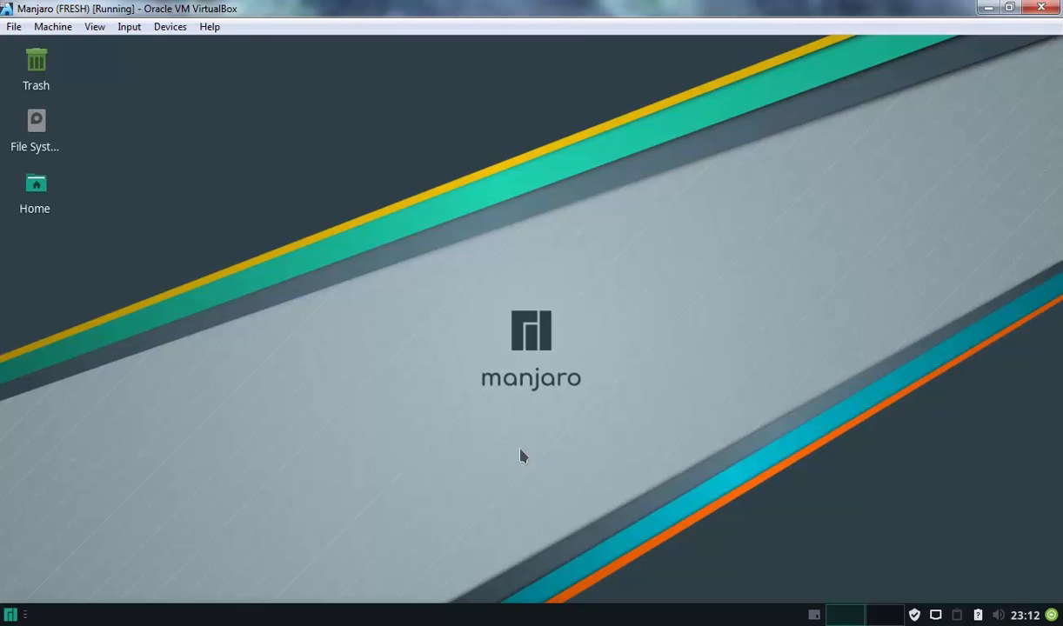
- Set Shared Clipboard and Drag and Drop to Bidirectional from the Devices menu
left_click(170, 26)
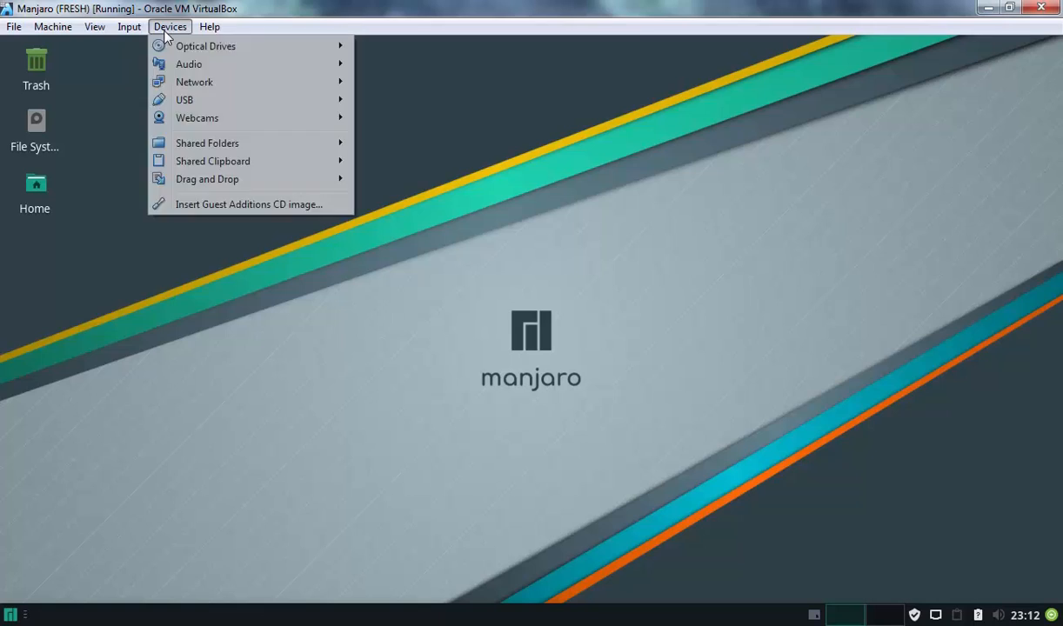
mouse_move(212, 160)
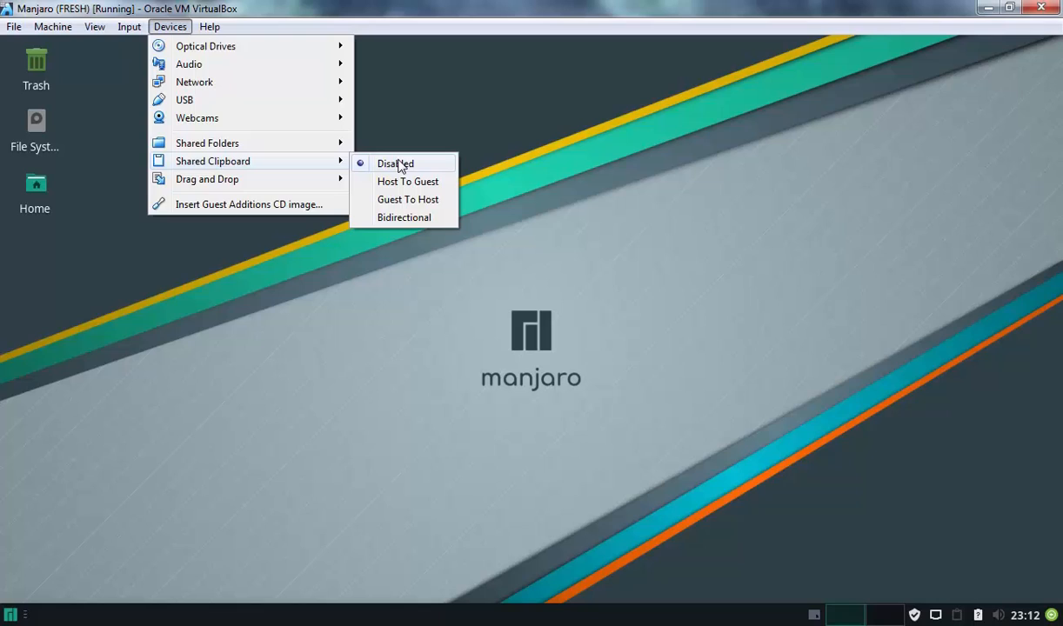
mouse_move(403, 217)
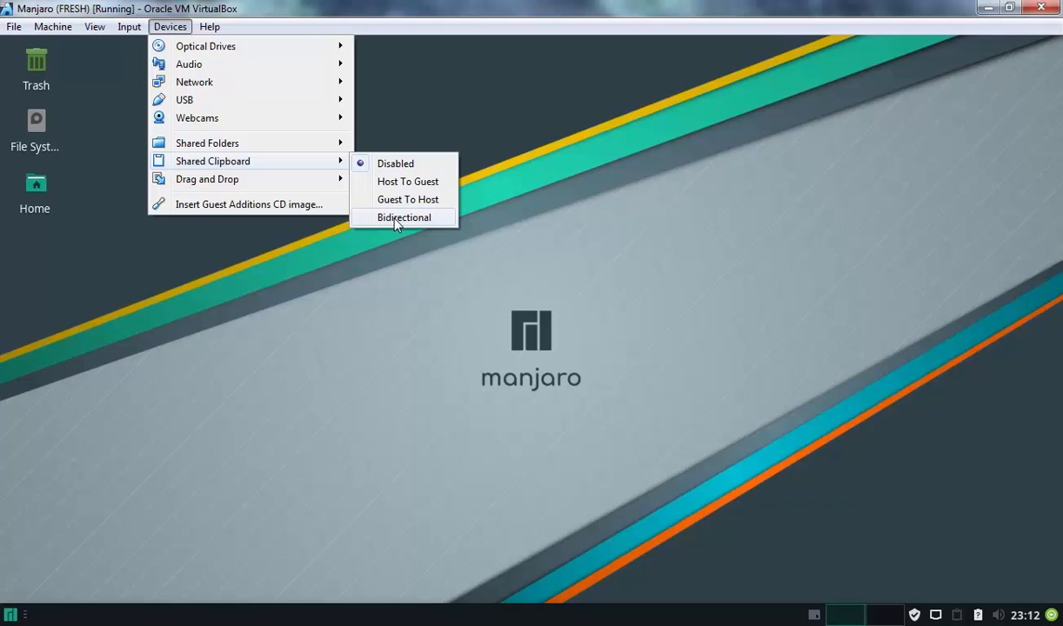
left_click(404, 218)
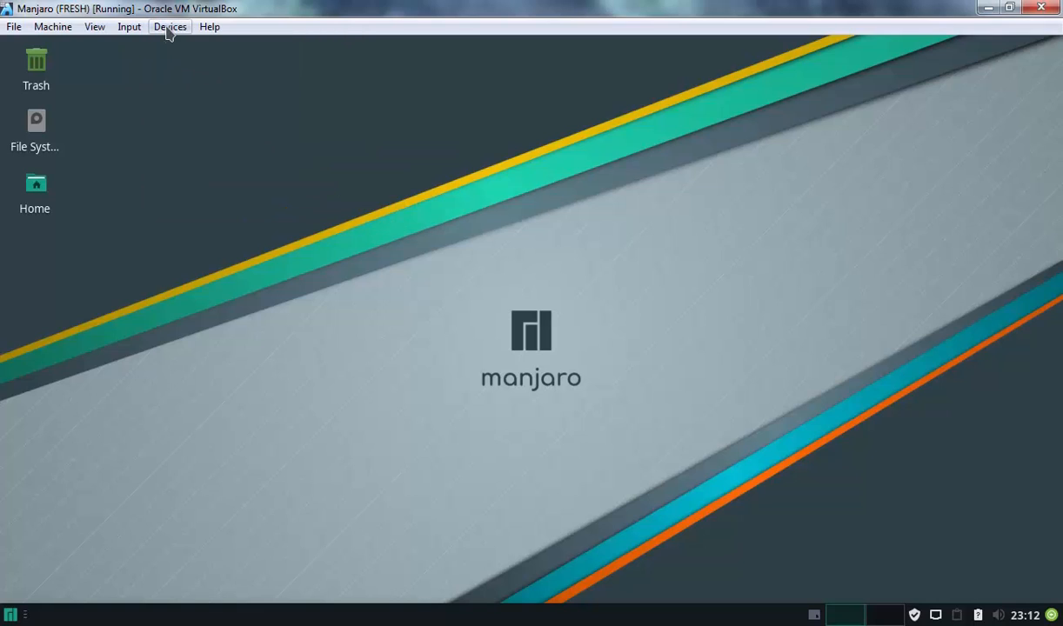
left_click(171, 26)
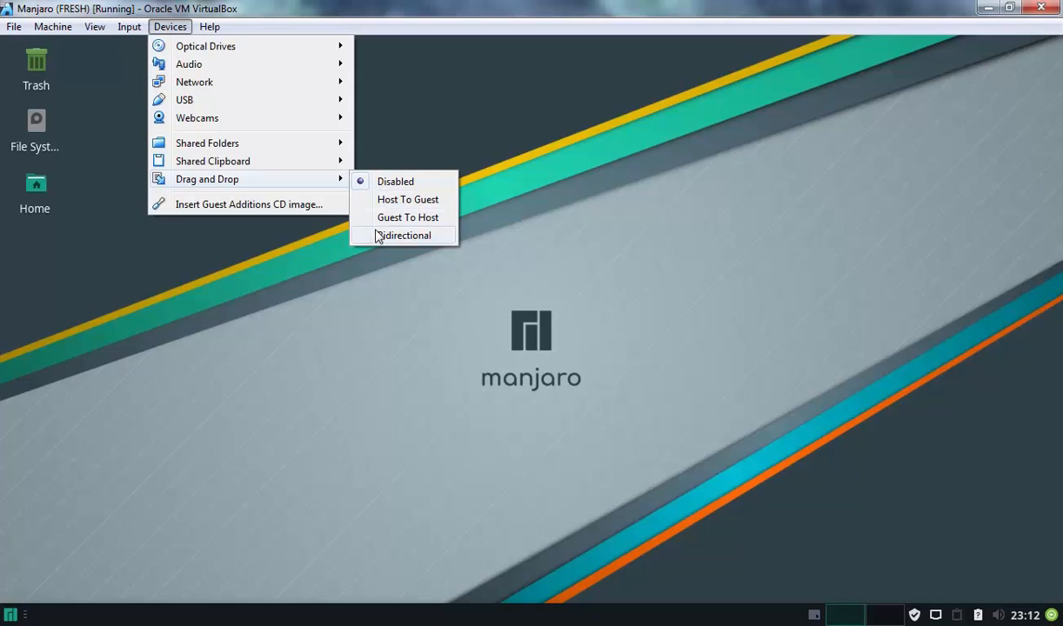
mouse_move(403, 240)
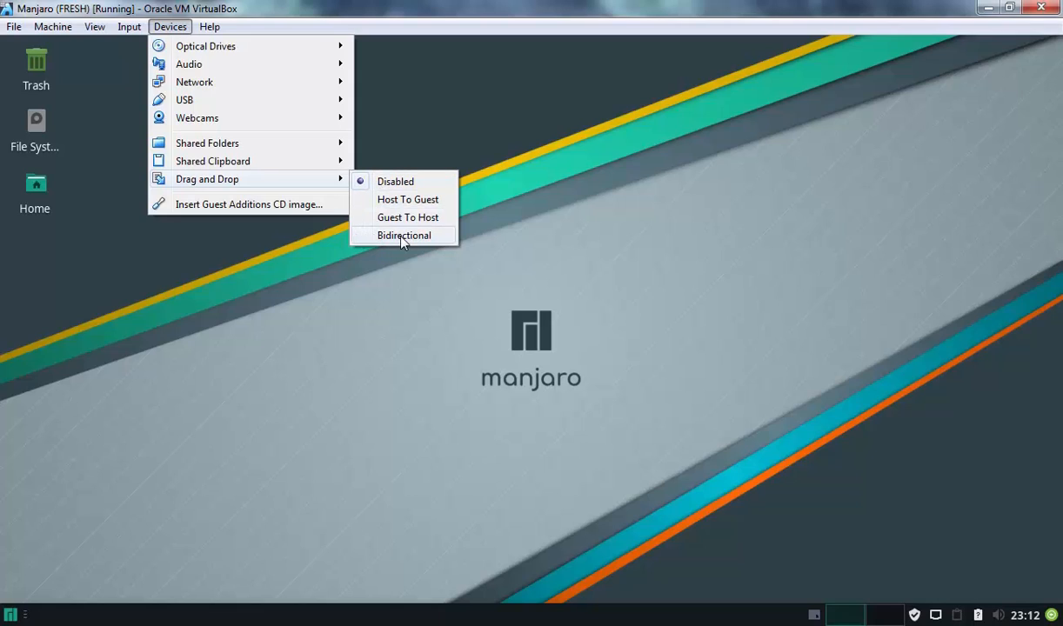
left_click(404, 235)
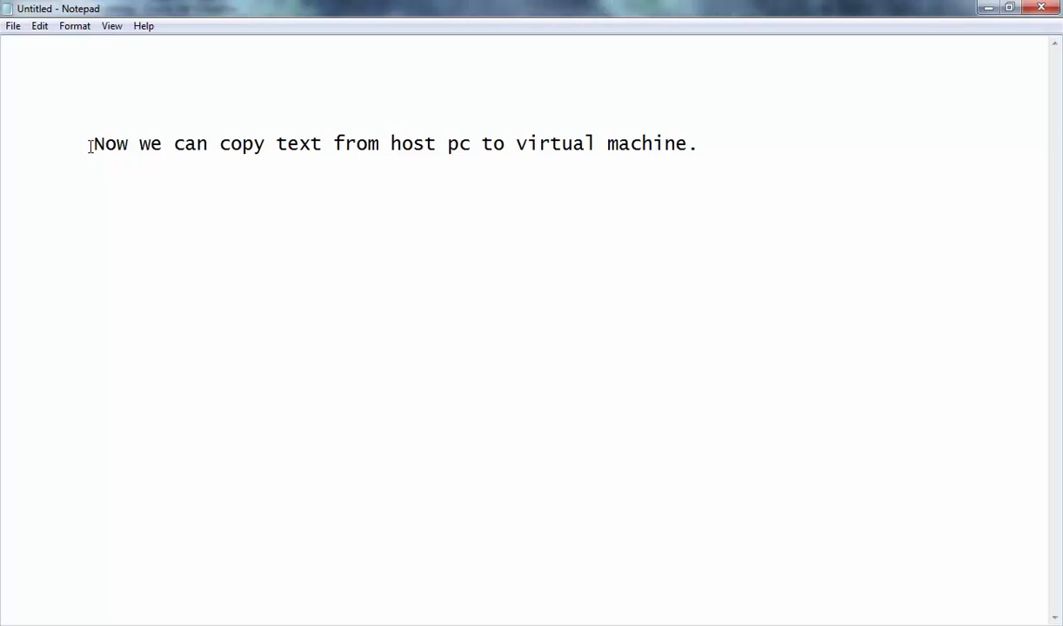
- Select the host Notepad test sentence for copying
double_click(108, 142)
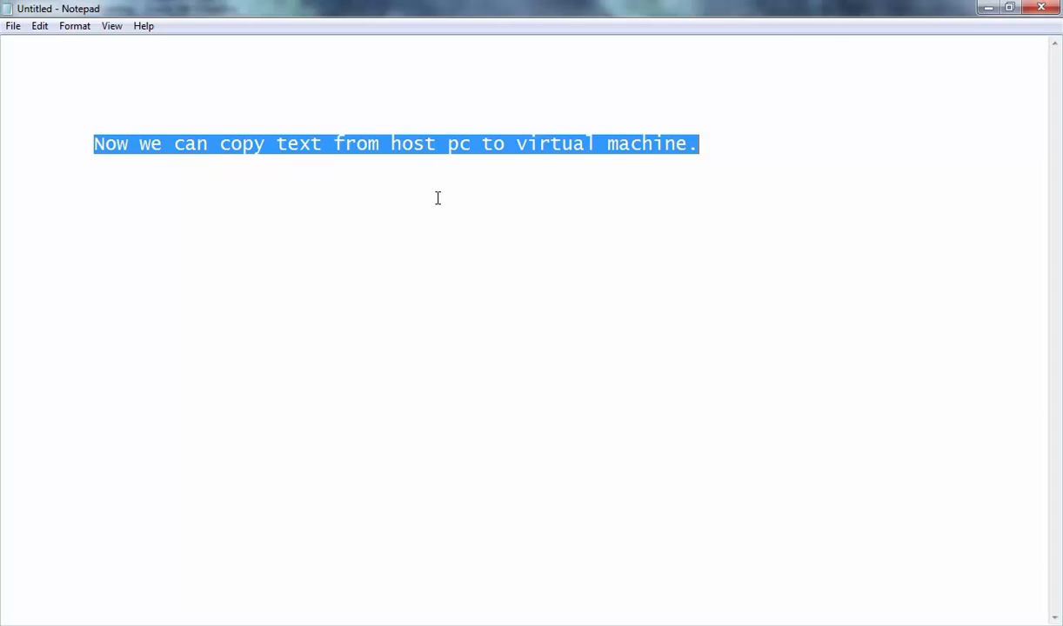
mouse_move(223, 339)
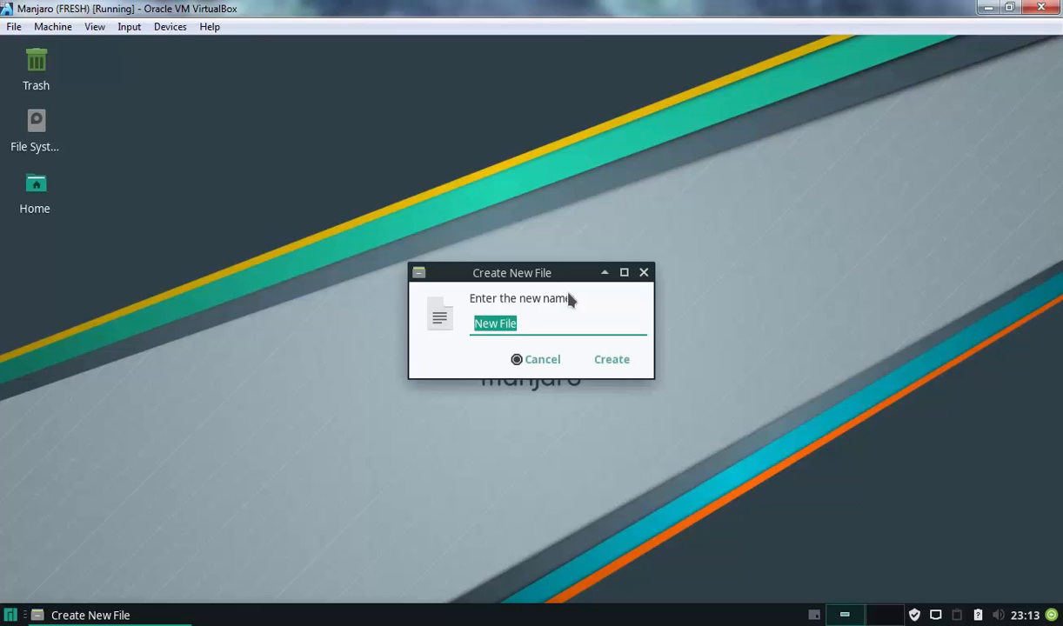
- Name the new empty document Sample File and select it on the desktop
type("Sample")
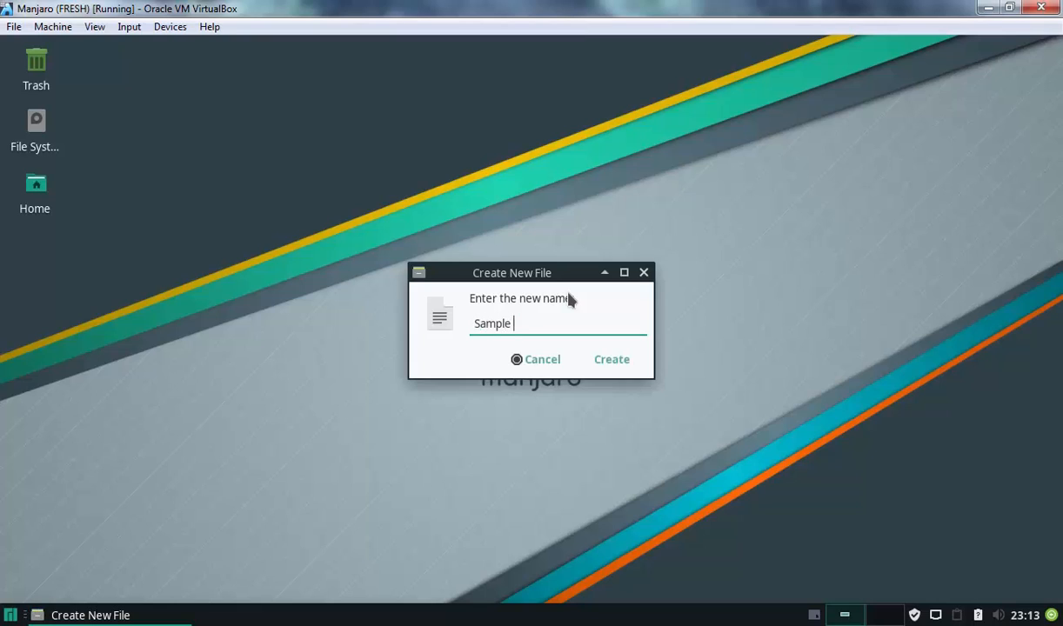
left_click(612, 359)
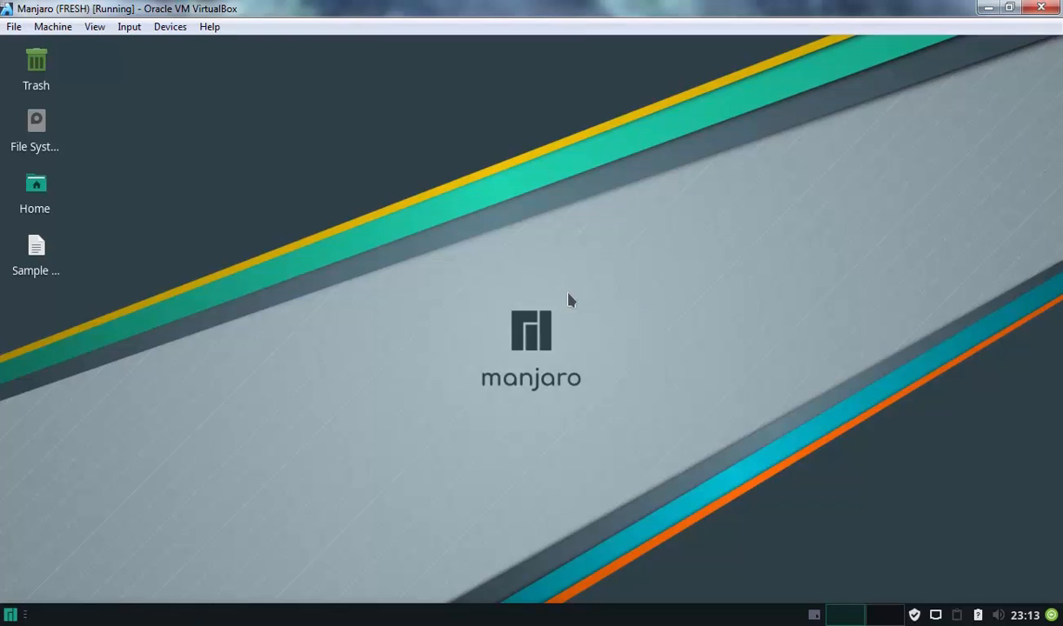
left_click(35, 253)
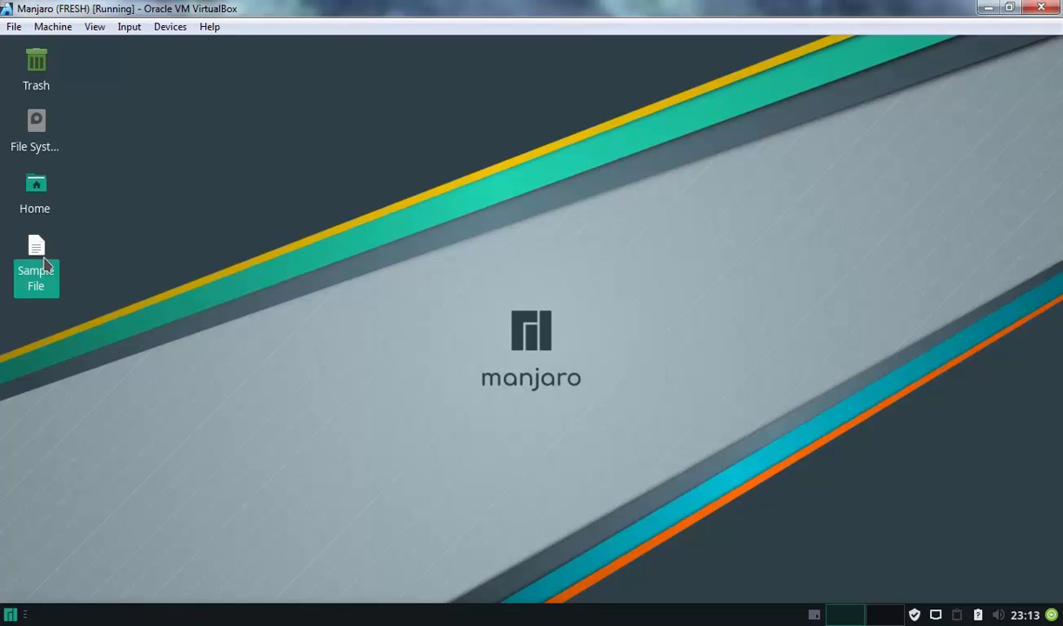
- Paste the copied host sentence into Sample File in Mousepad
double_click(35, 252)
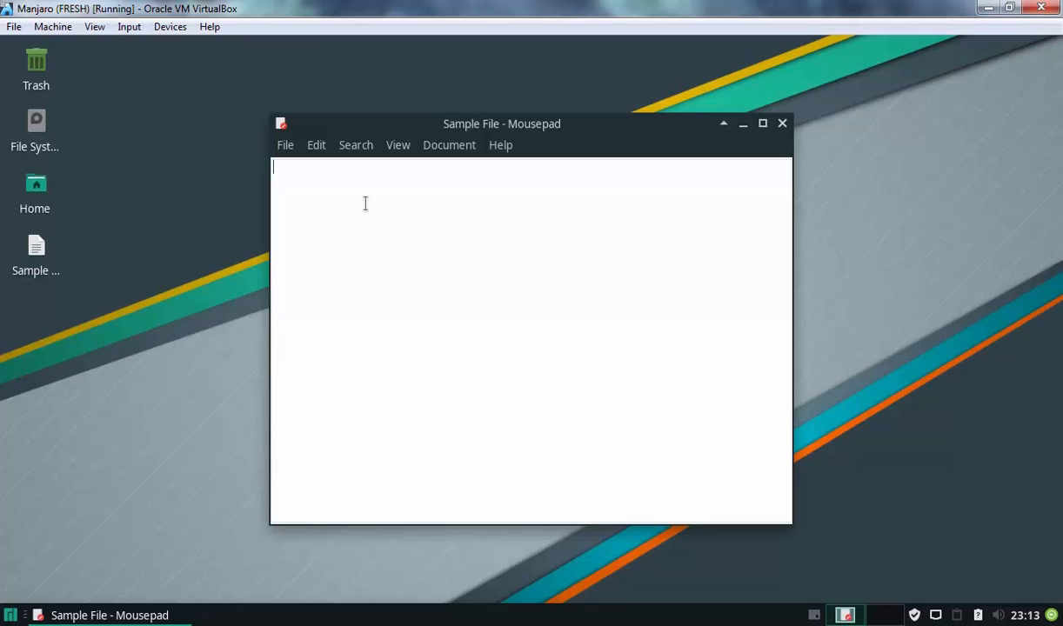
right_click(365, 202)
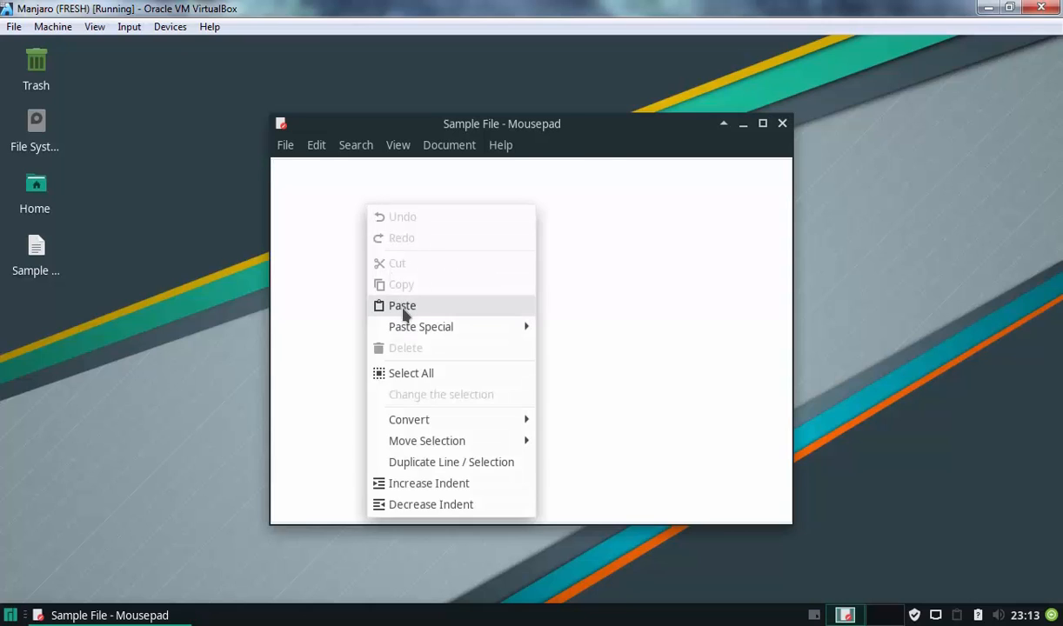
left_click(402, 306)
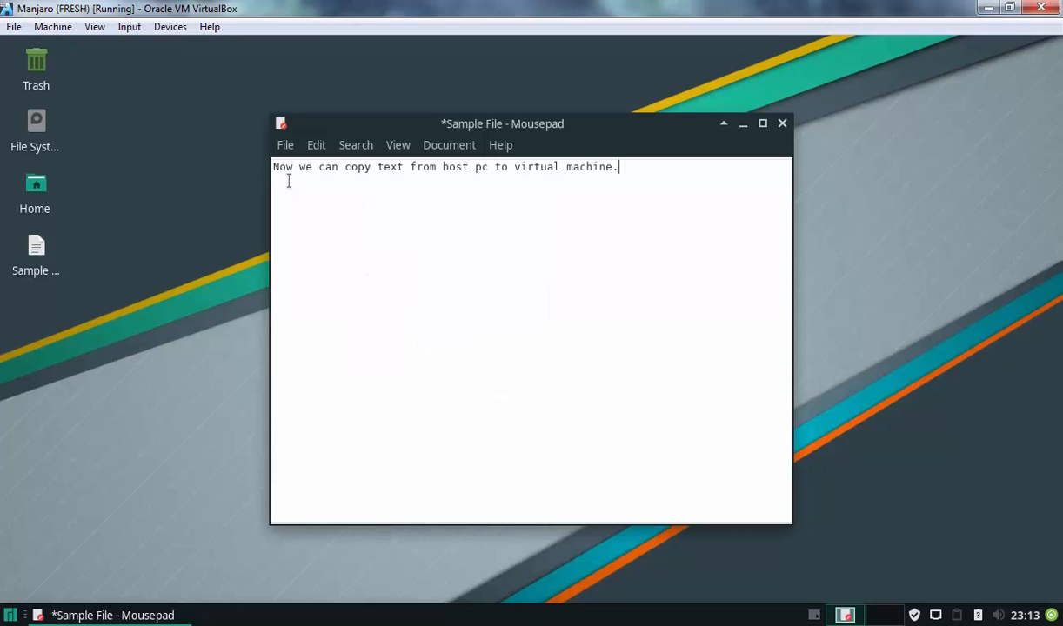
mouse_move(306, 187)
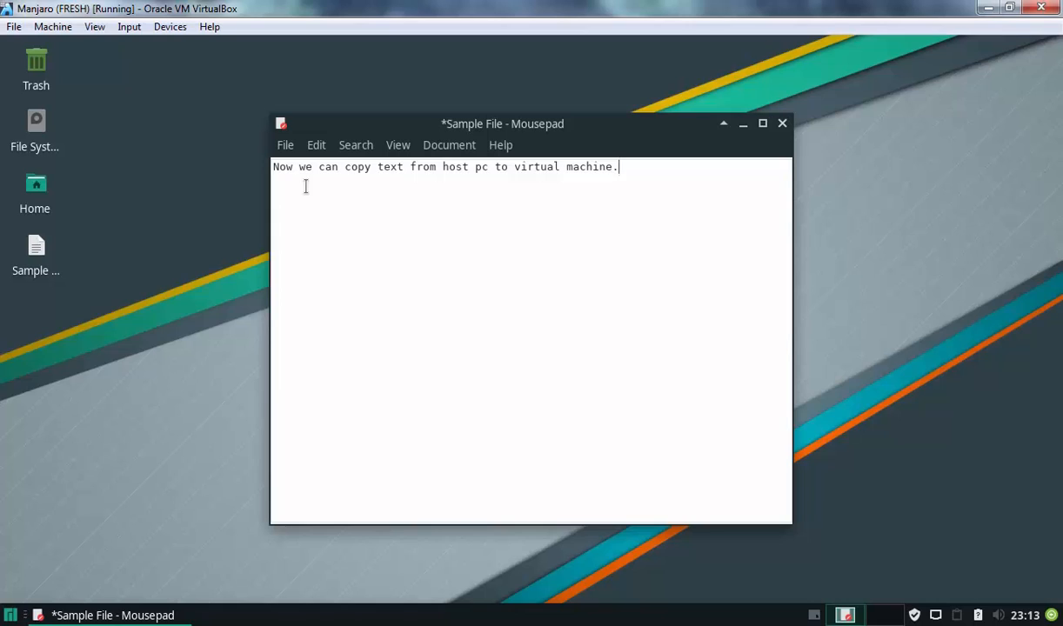